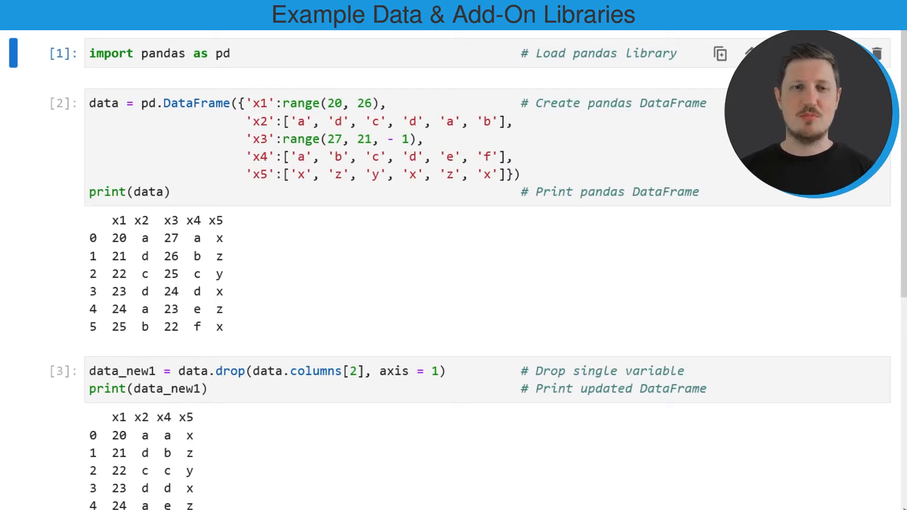
Review the pandas import and DataFrame constructor, then highlight data_new1, drop and column index 2 in data.drop(data.columns[2], axis = 1).
left_click(306, 55)
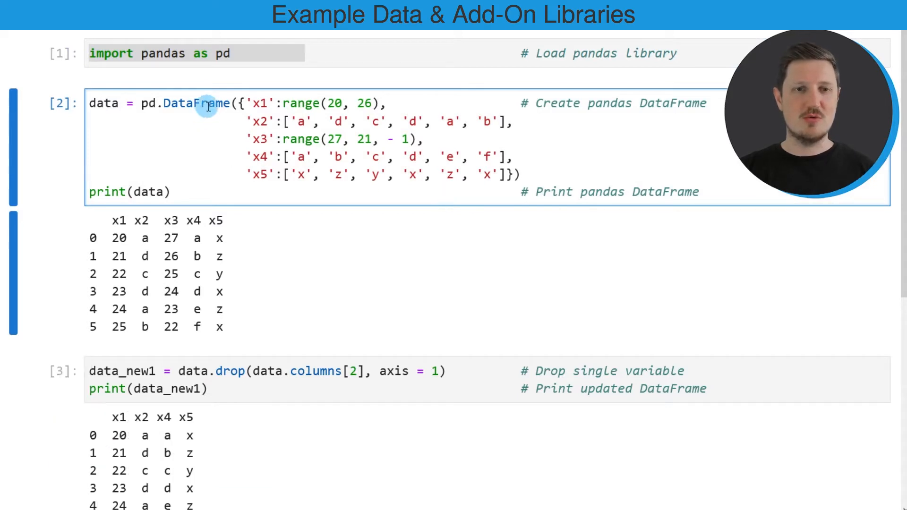
double_click(196, 103)
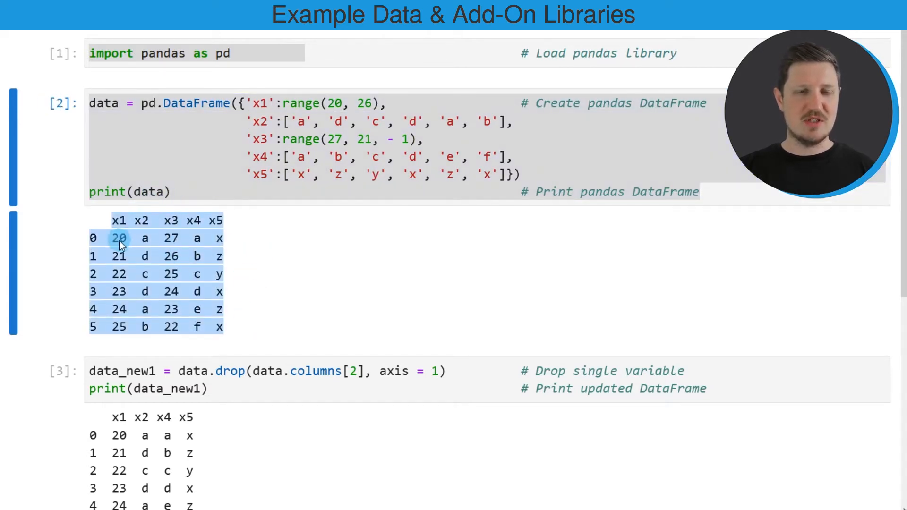
mouse_move(115, 223)
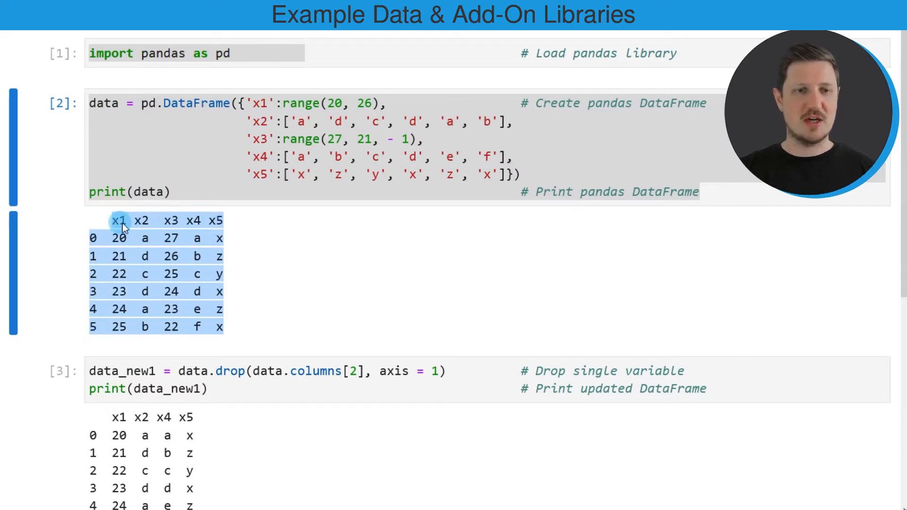
mouse_move(194, 221)
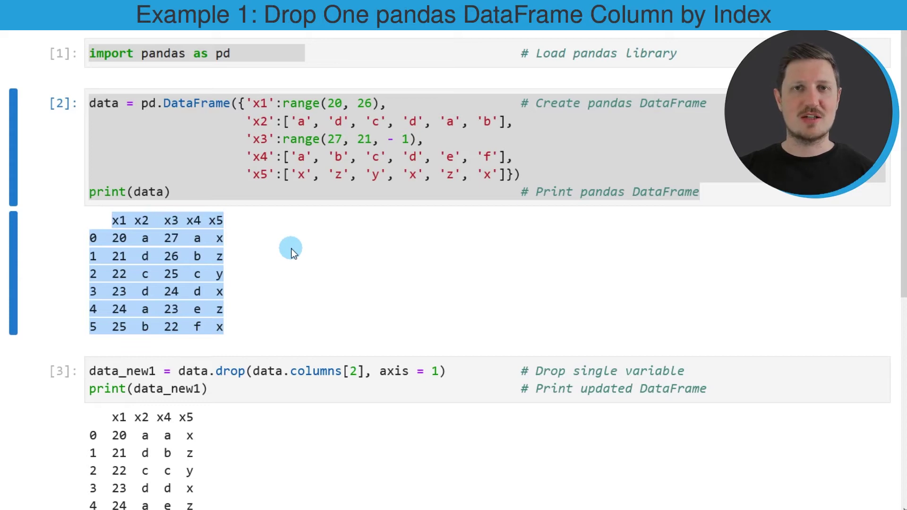
mouse_move(341, 297)
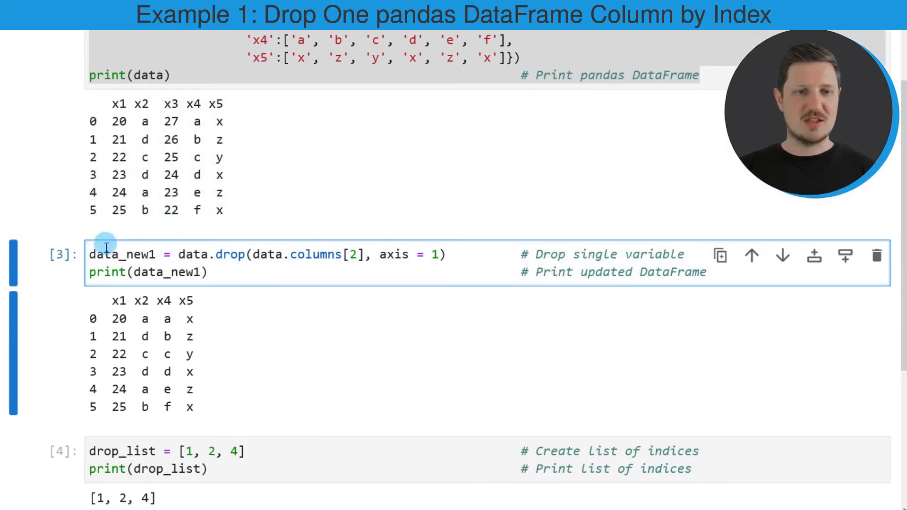
double_click(120, 255)
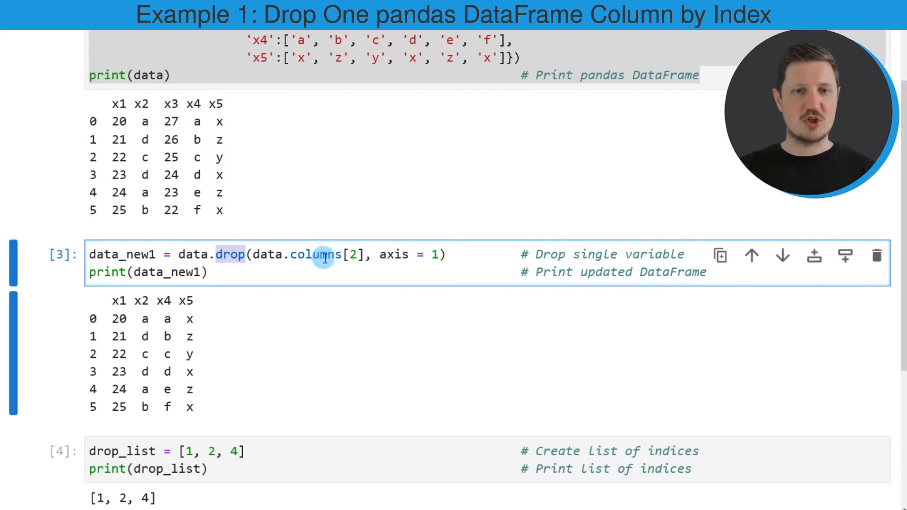
double_click(319, 255)
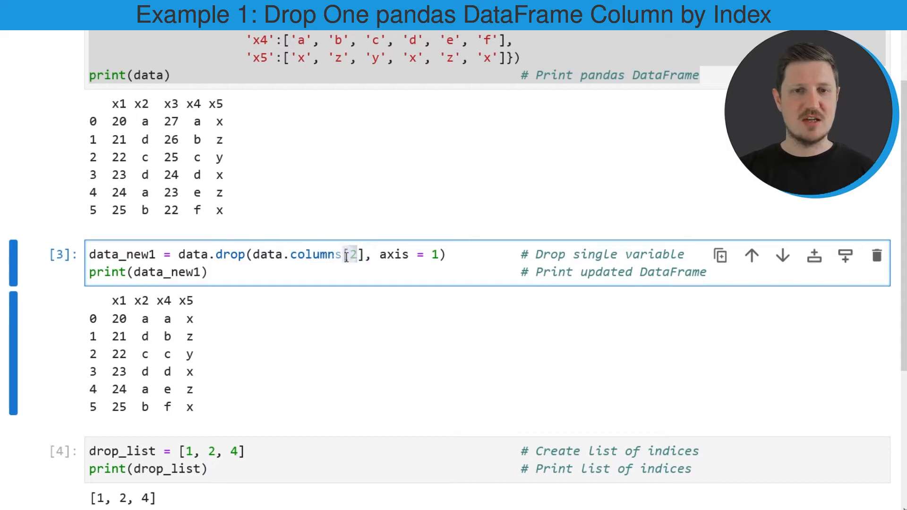
double_click(394, 255)
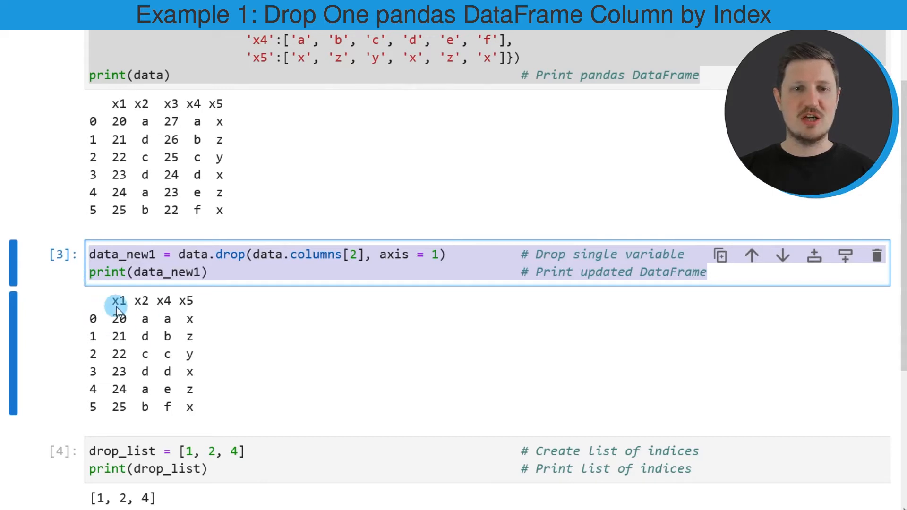
mouse_move(252, 343)
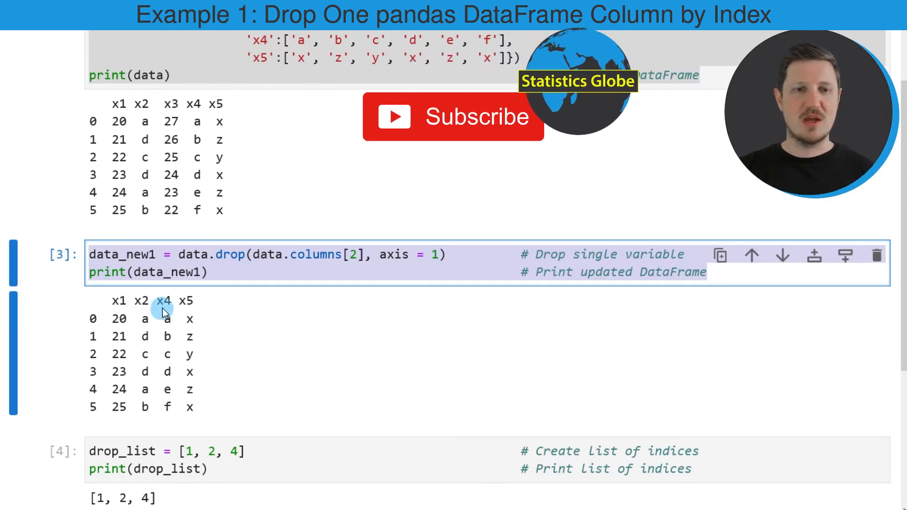
mouse_move(156, 306)
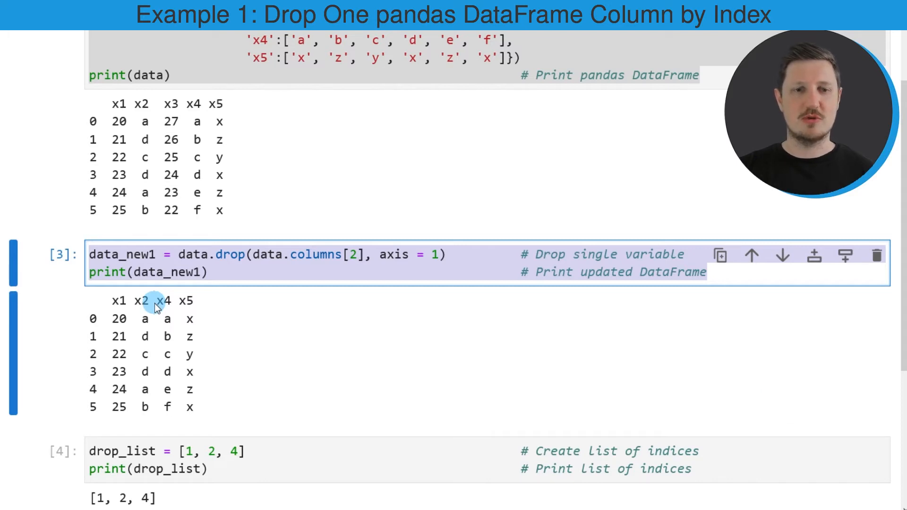
mouse_move(230, 325)
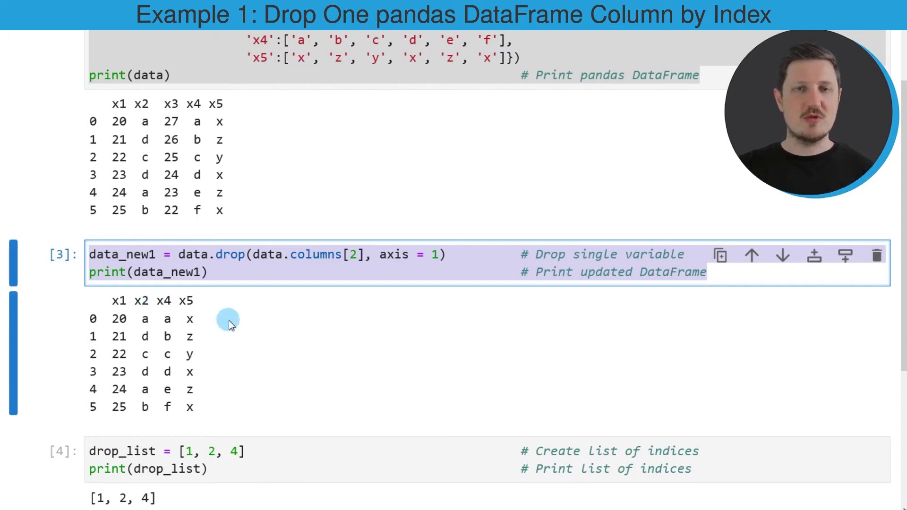
mouse_move(248, 326)
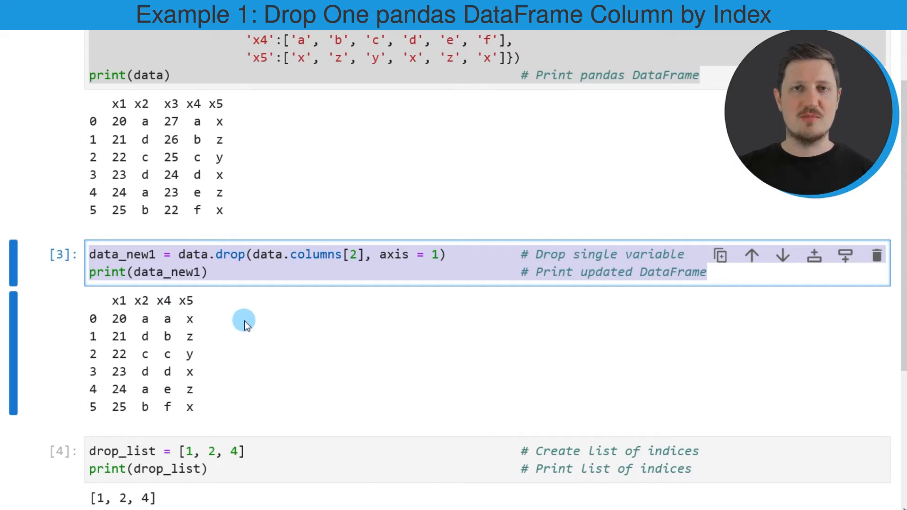
mouse_move(332, 331)
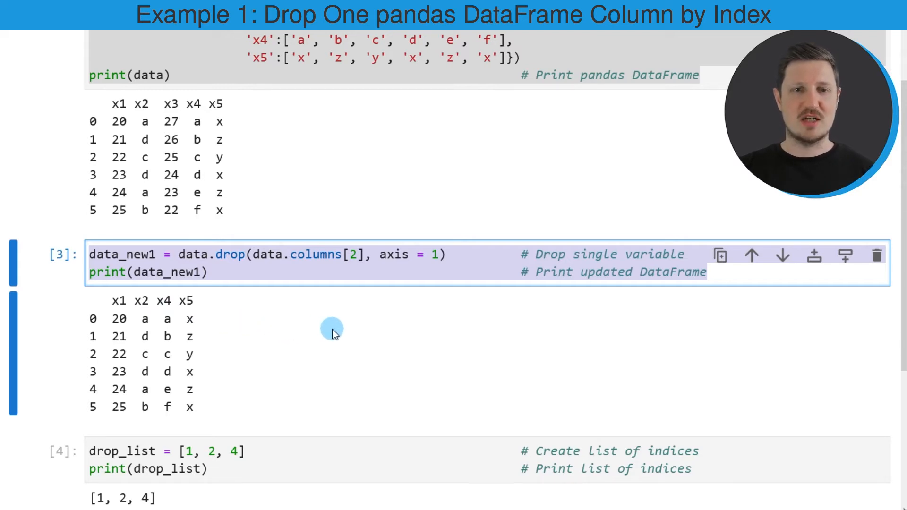
scroll("down", 3)
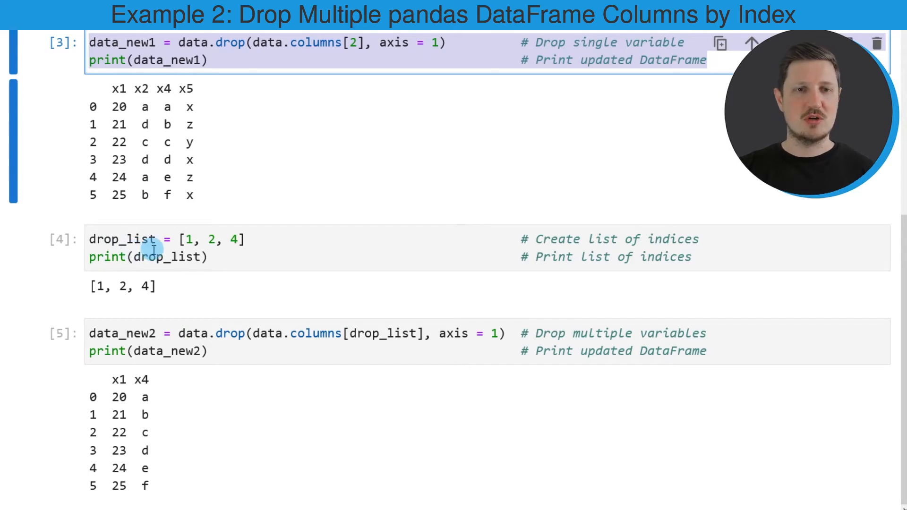
Point out drop_list = [1, 2, 4] and the drop call data.drop(data.columns[drop_list], axis = 1) that keeps only x1 and x4.
left_click(156, 247)
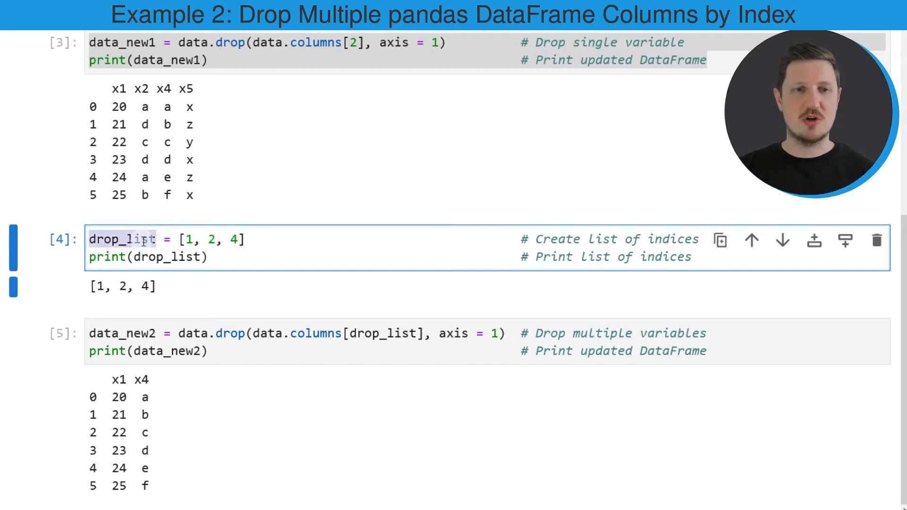
left_click(200, 295)
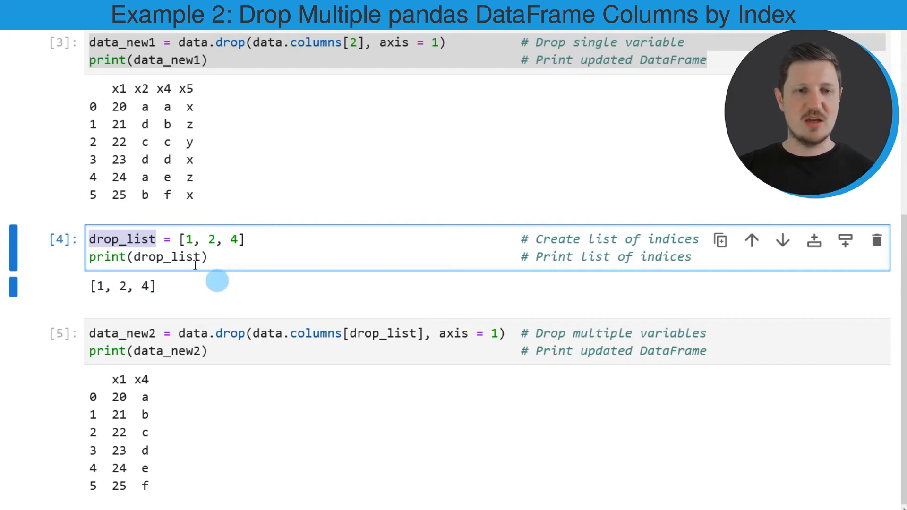
mouse_move(242, 319)
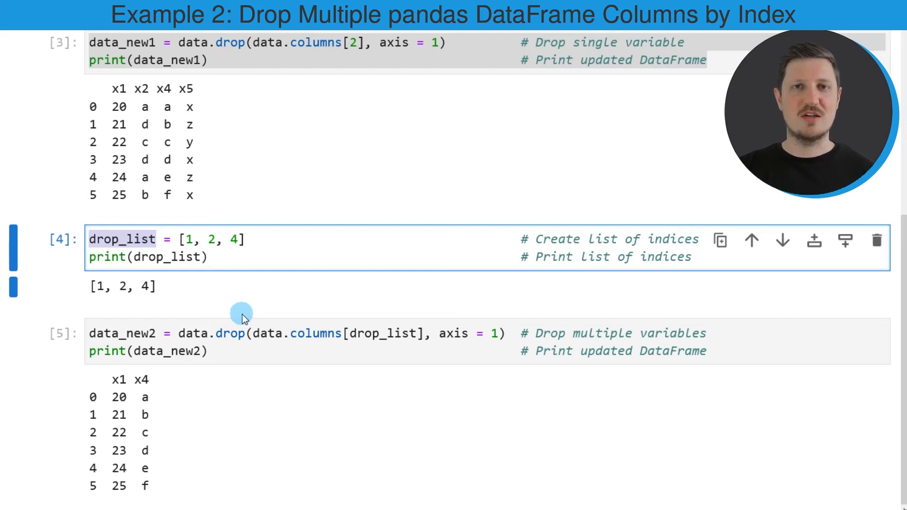
mouse_move(166, 336)
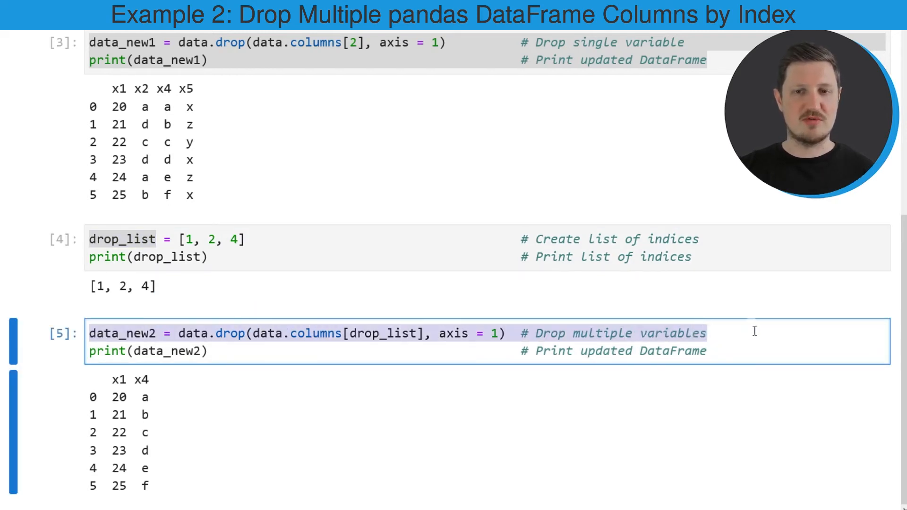
left_click(217, 352)
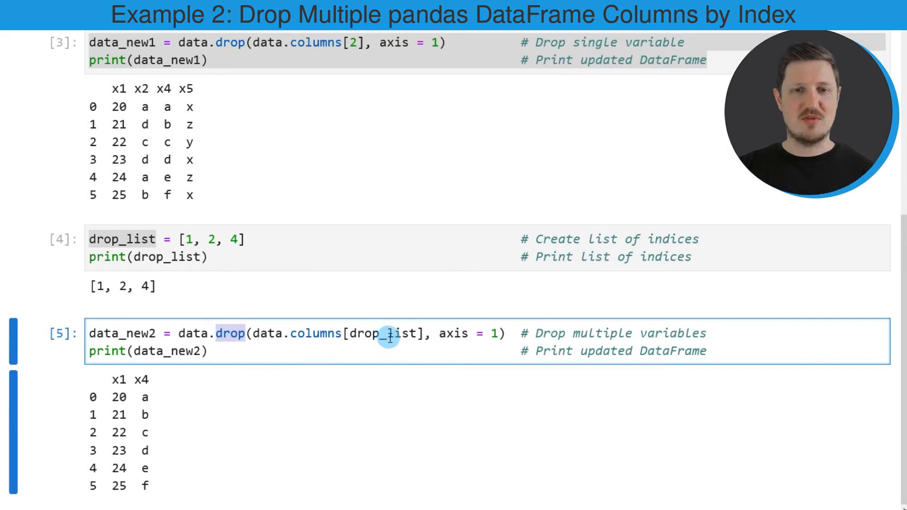
double_click(387, 334)
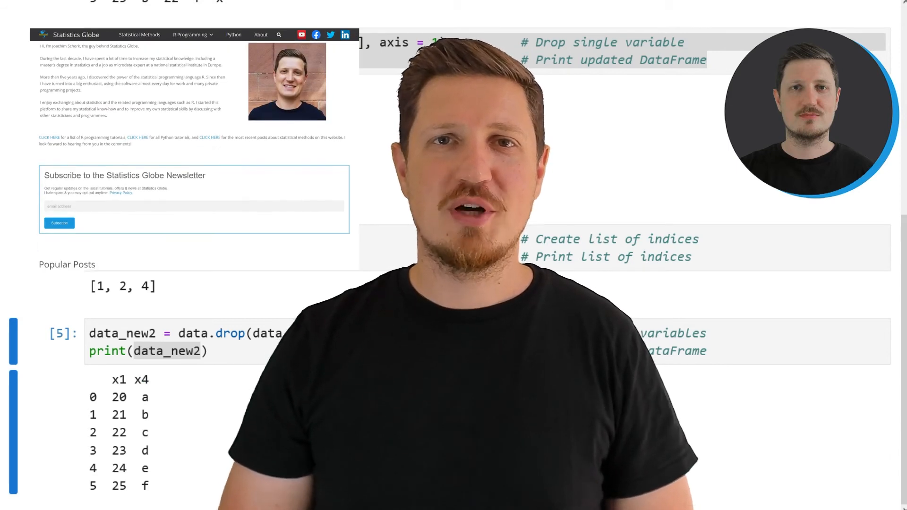
Scroll the Statistics Globe homepage and show the R Programming menu's submenu of topics.
scroll("down", 3)
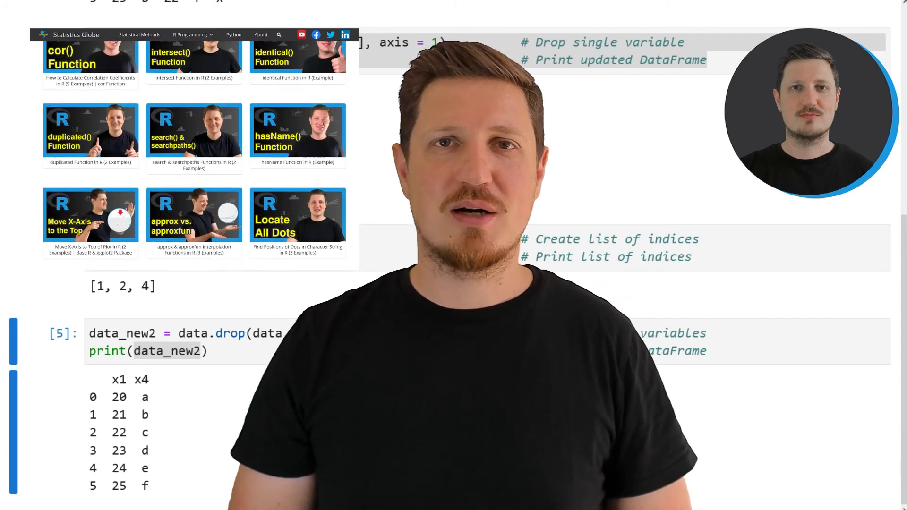
left_click(191, 34)
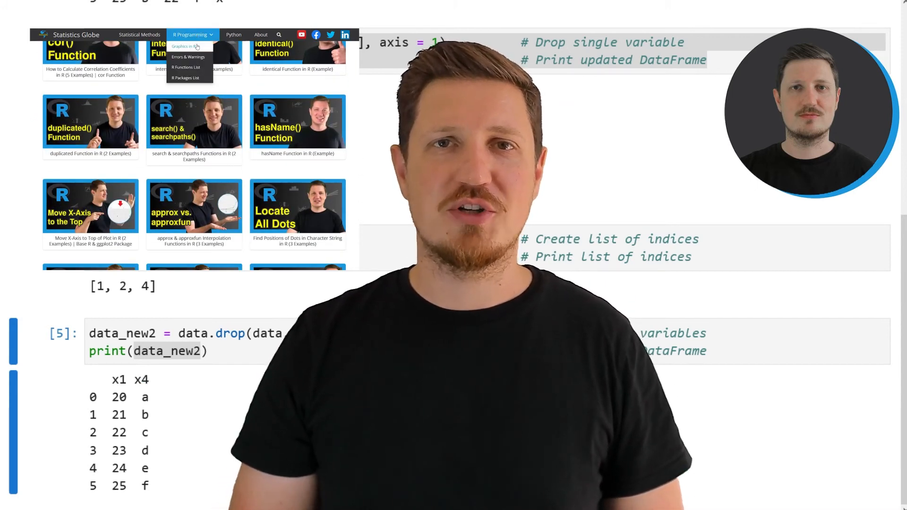
left_click(185, 47)
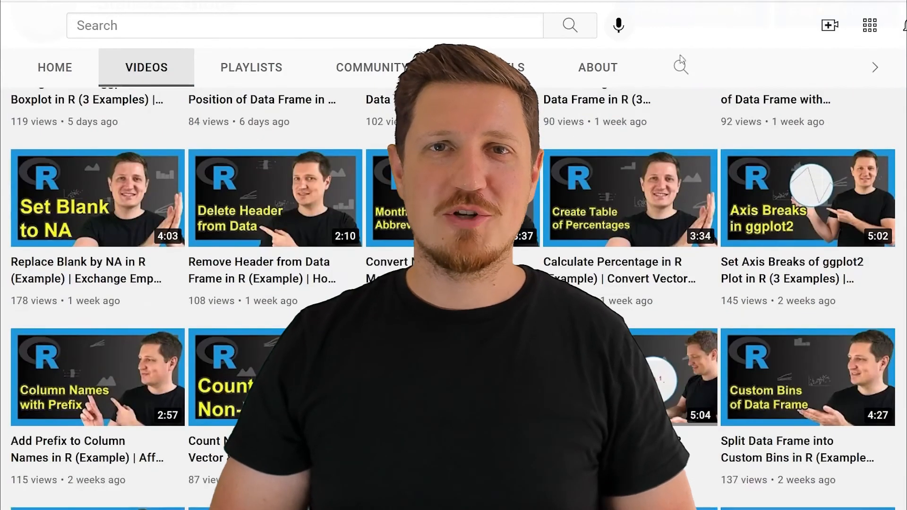
Scroll down the YouTube channel's Videos grid to older R tutorials from about two months ago.
scroll("down", 3)
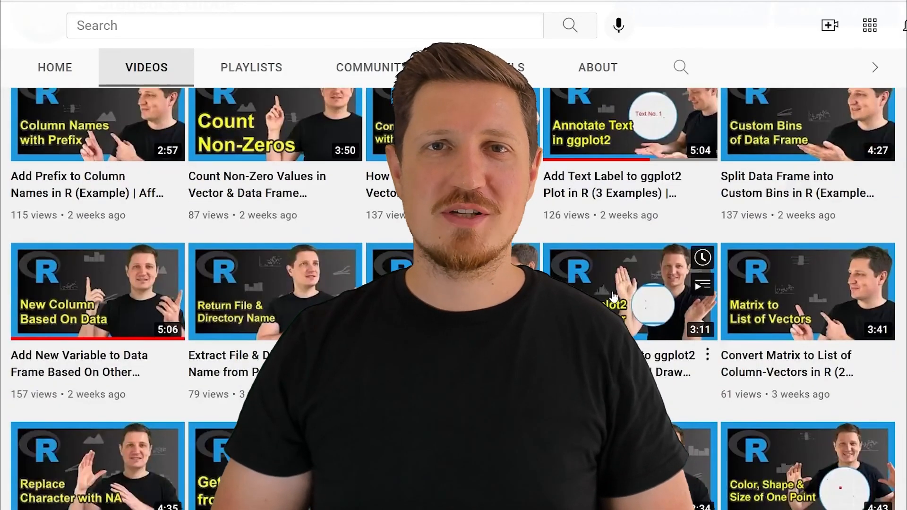
scroll("down", 3)
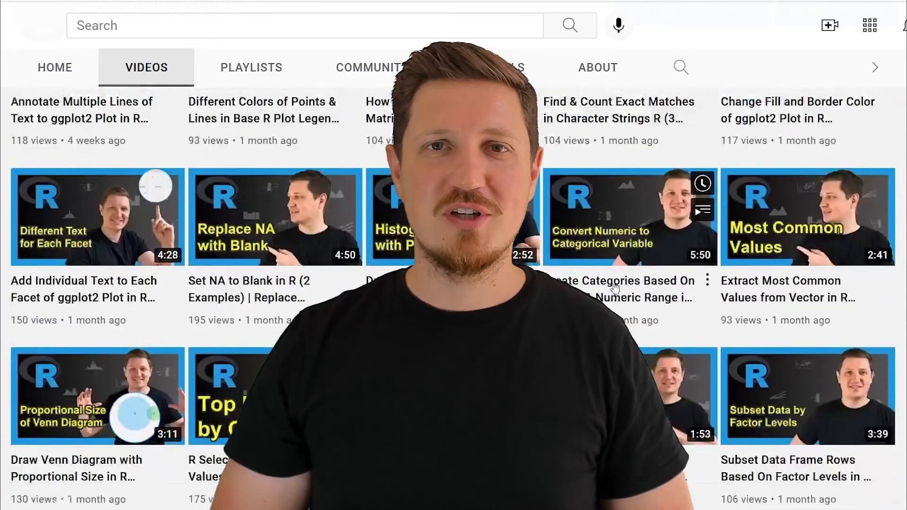
scroll("down", 3)
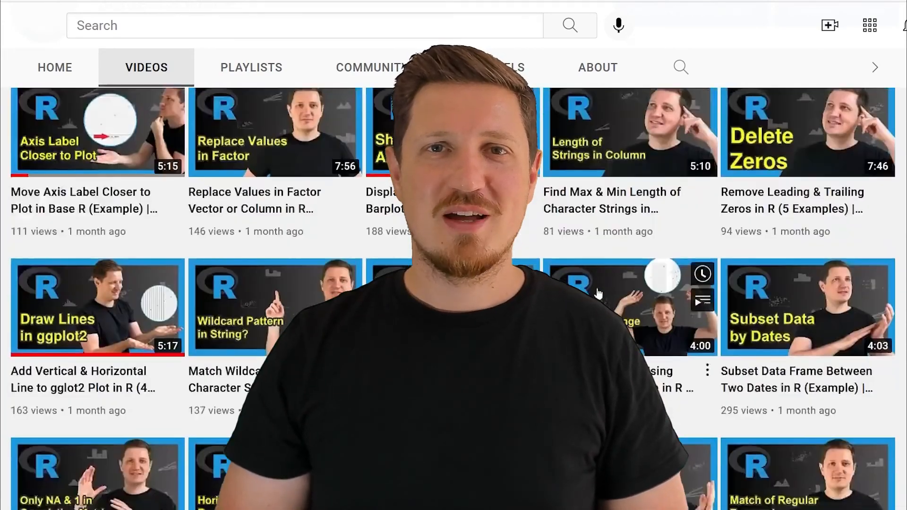
scroll("down", 3)
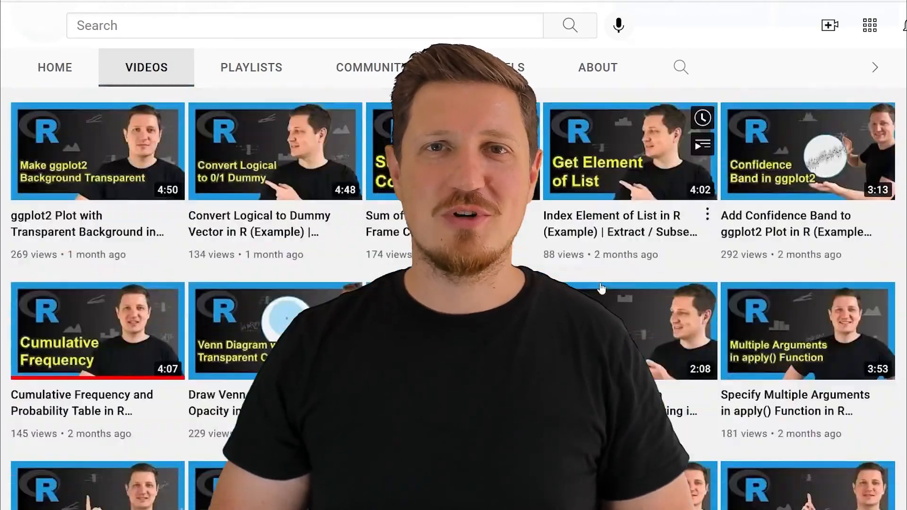